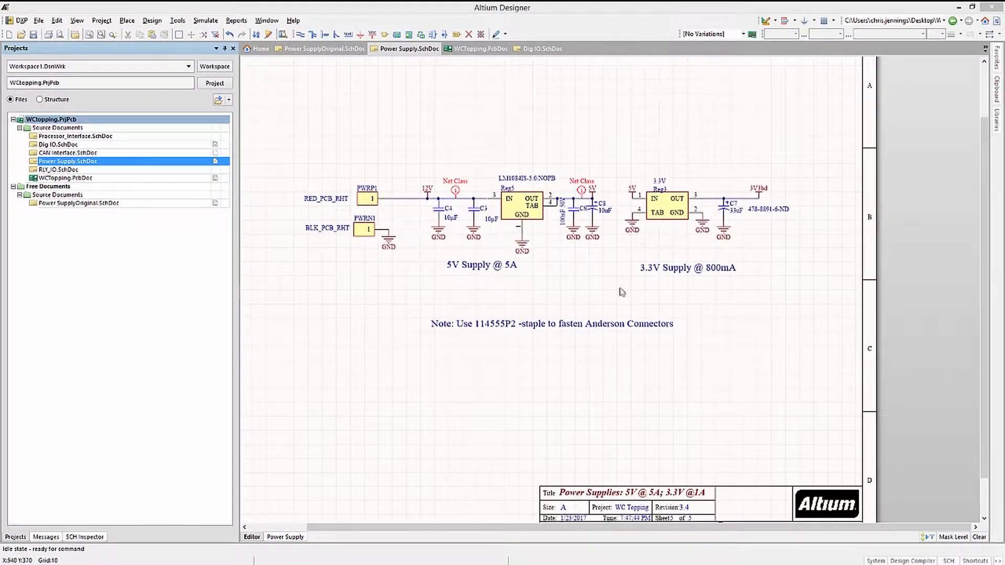
{"action": "mouse_move", "coordinate": [690, 513]}
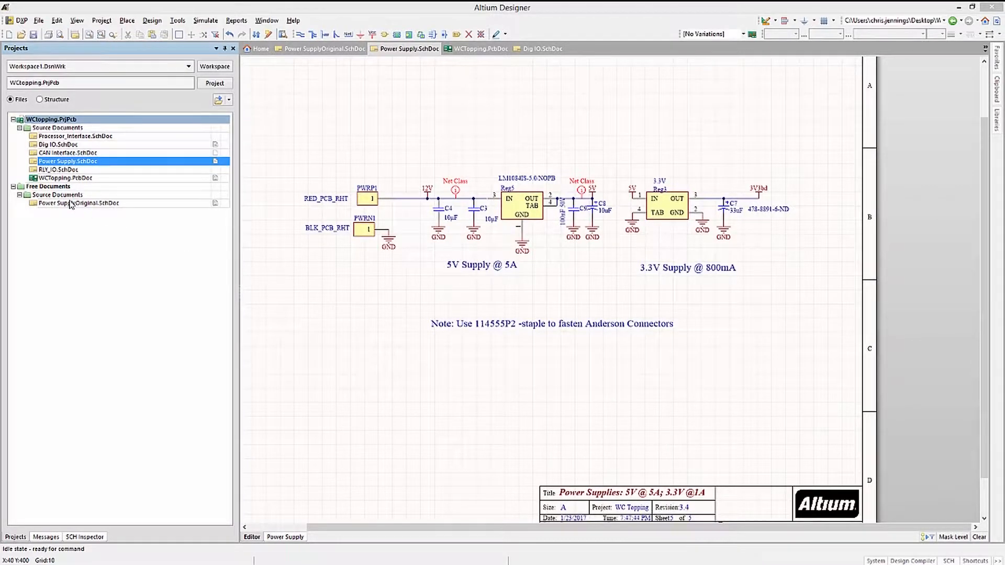
Compare the original and revised power supply schematics and inspect the 5V regulator's properties.
{"action": "left_click", "coordinate": [323, 48]}
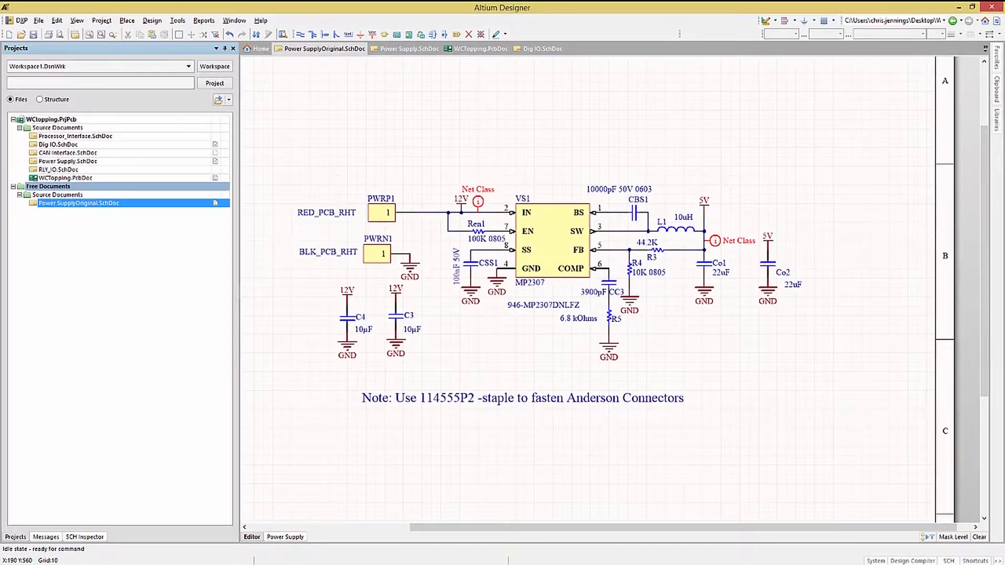
{"action": "mouse_move", "coordinate": [54, 163]}
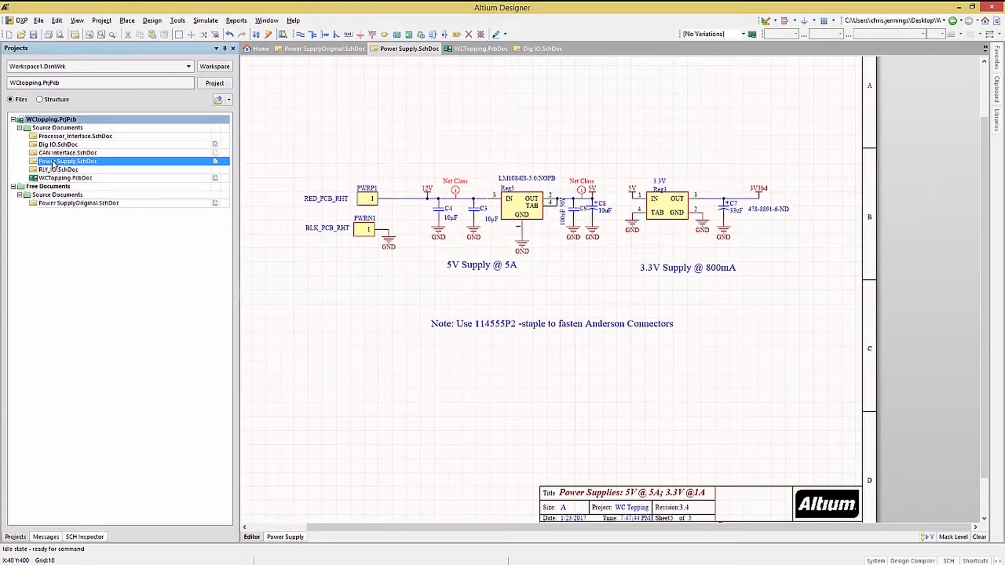
{"action": "left_click", "coordinate": [151, 20]}
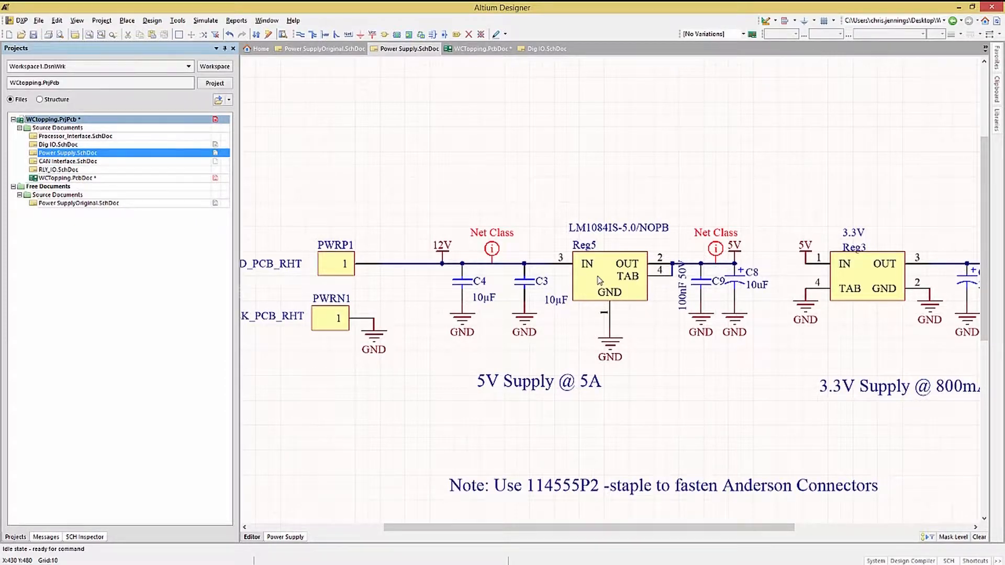
{"action": "double_click", "coordinate": [609, 276]}
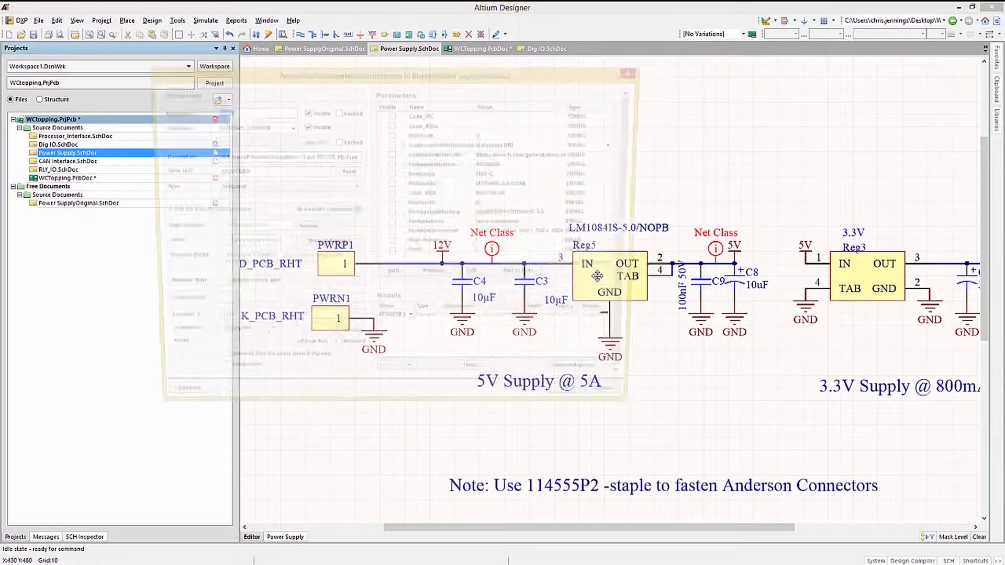
{"action": "double_click", "coordinate": [609, 274]}
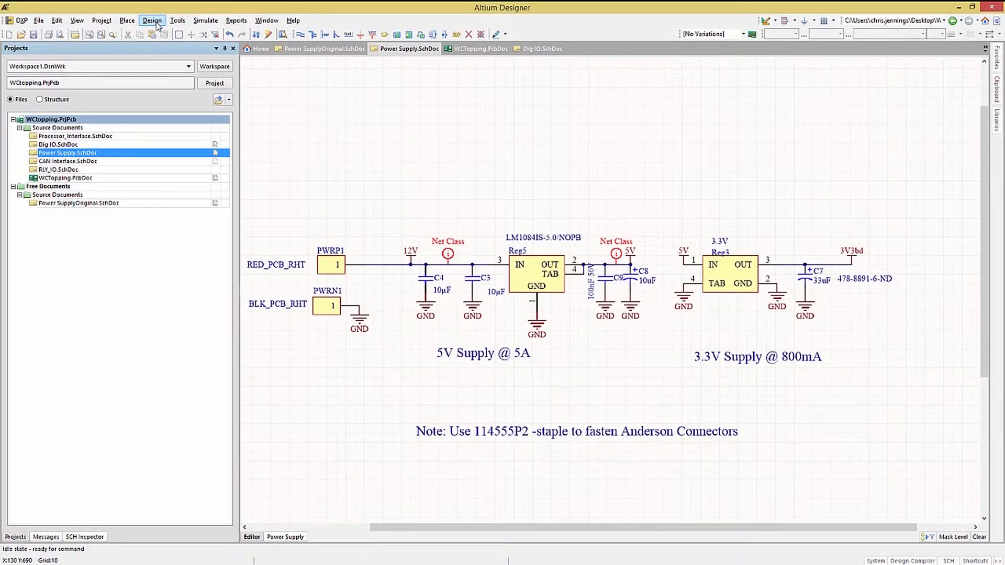
Run Design » Update PCB Document WCTopping.PcbDoc and accept the modified component links.
{"action": "left_click", "coordinate": [152, 20]}
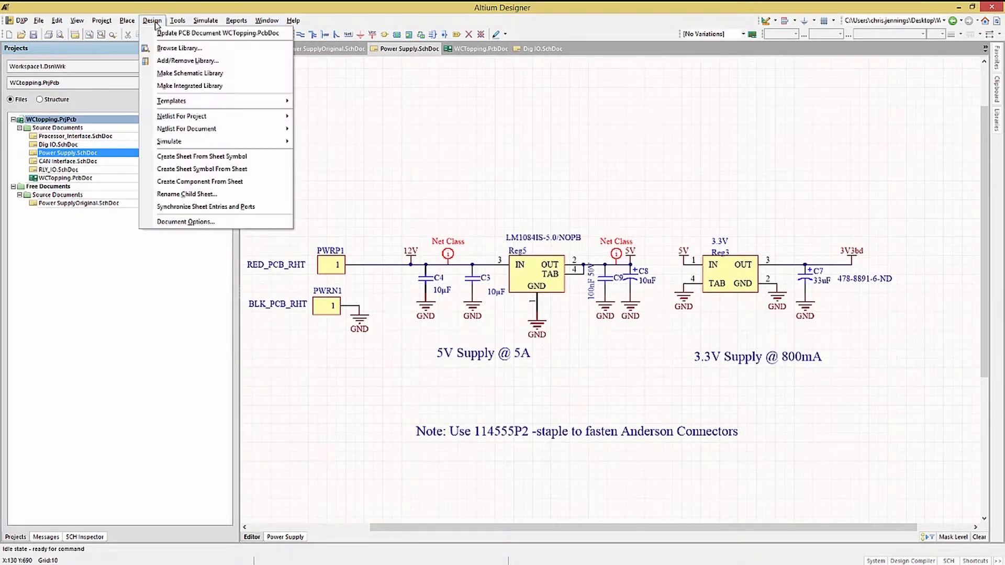
{"action": "left_click", "coordinate": [217, 32]}
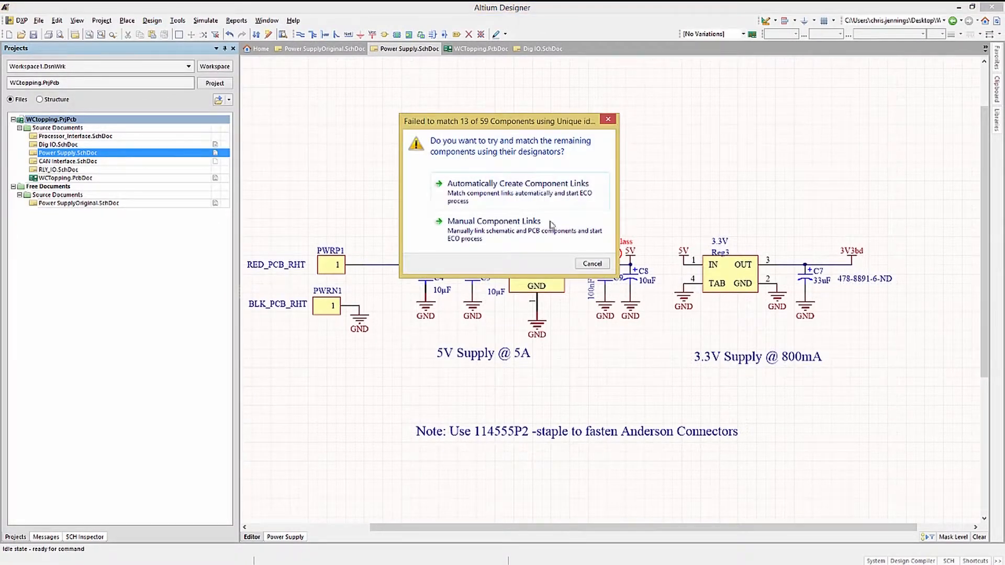
{"action": "left_click", "coordinate": [591, 264]}
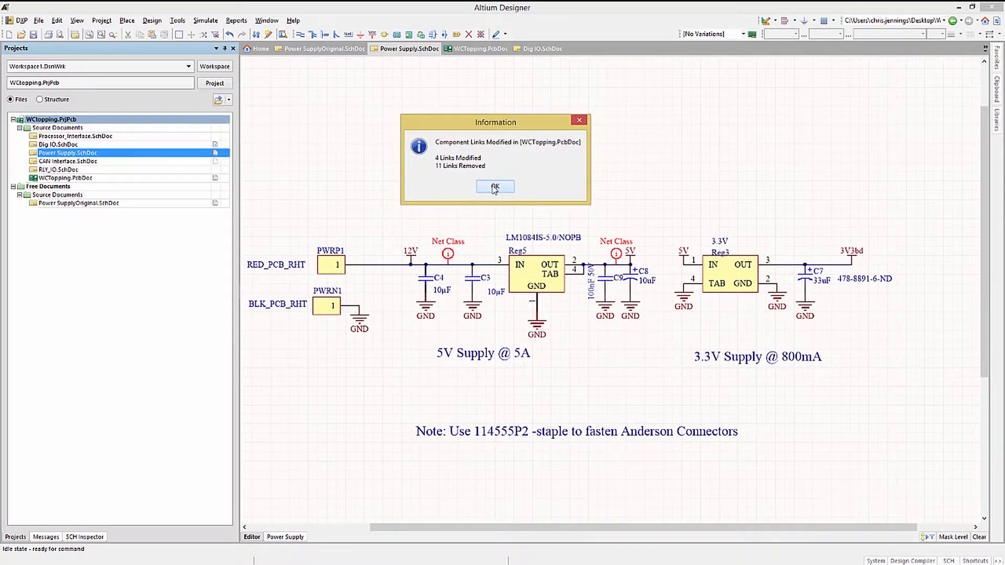
{"action": "left_click", "coordinate": [494, 187]}
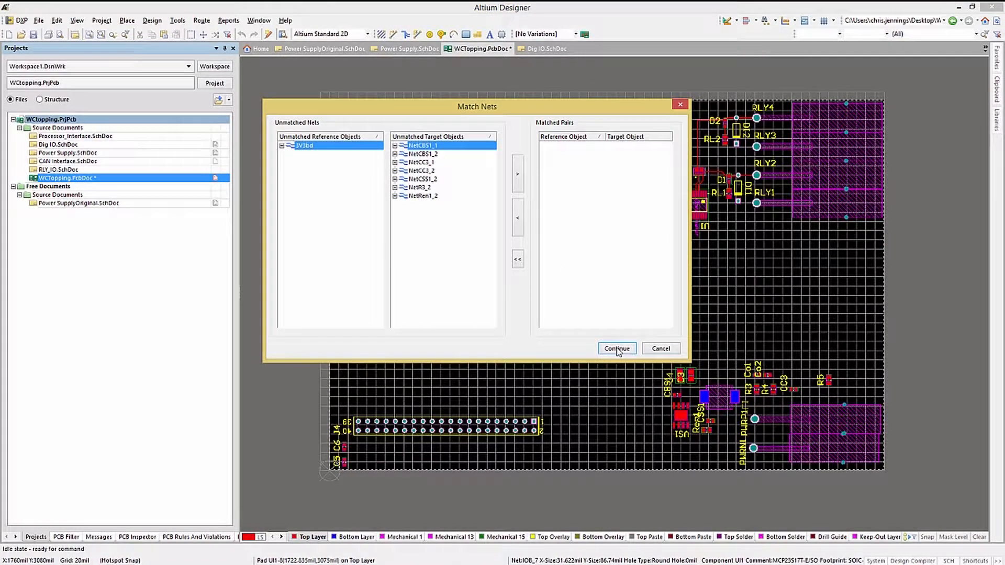
Continue to the Engineering Change Order list and untick Remove New Class.
{"action": "left_click", "coordinate": [616, 347]}
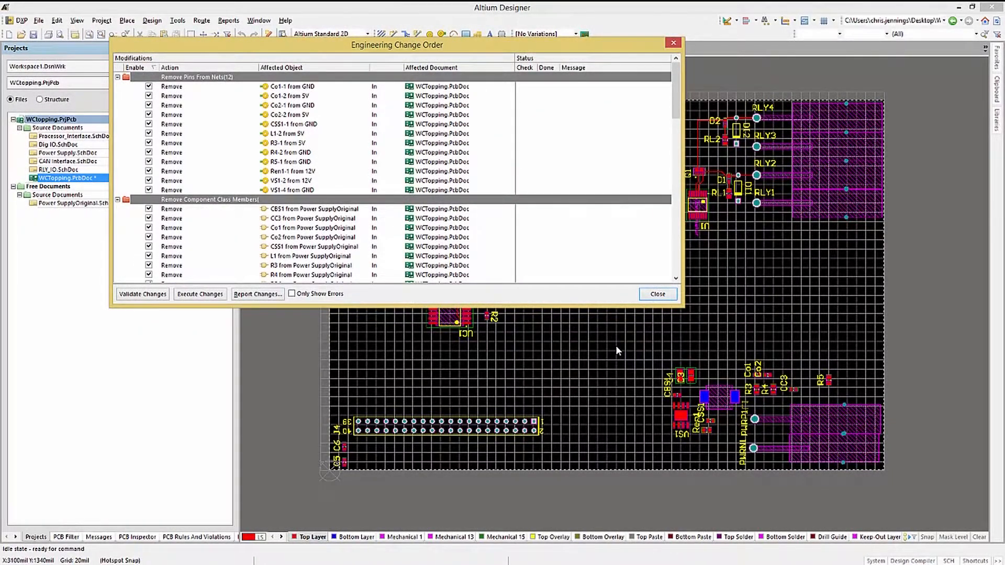
{"action": "mouse_move", "coordinate": [379, 233]}
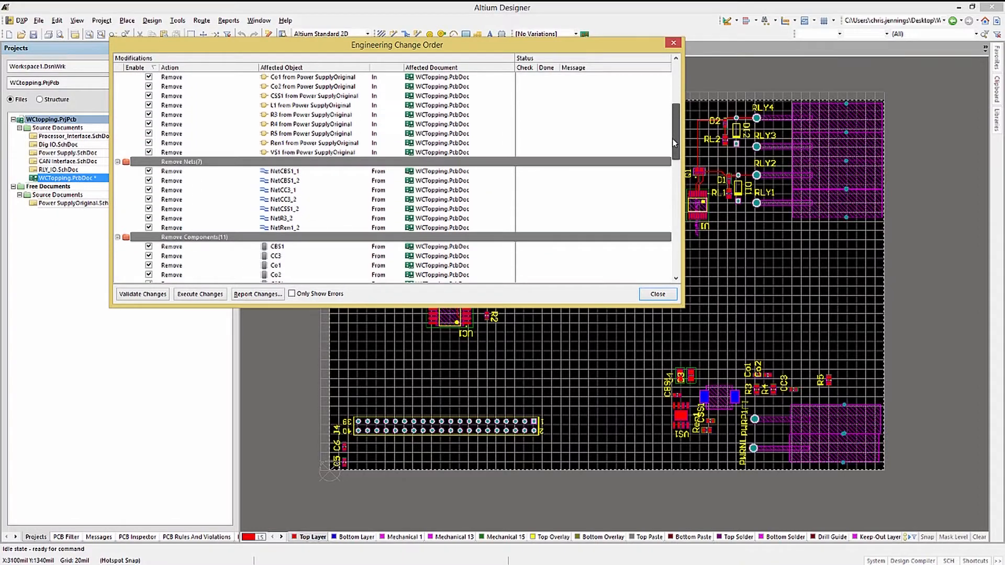
{"action": "scroll", "scroll_direction": "down", "scroll_amount": 3}
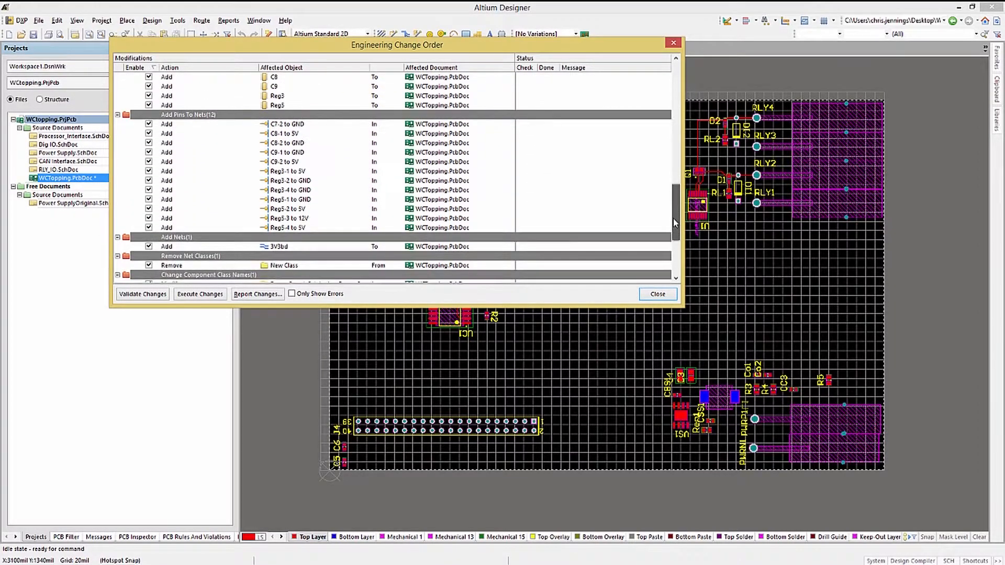
{"action": "scroll", "scroll_direction": "down", "scroll_amount": 3}
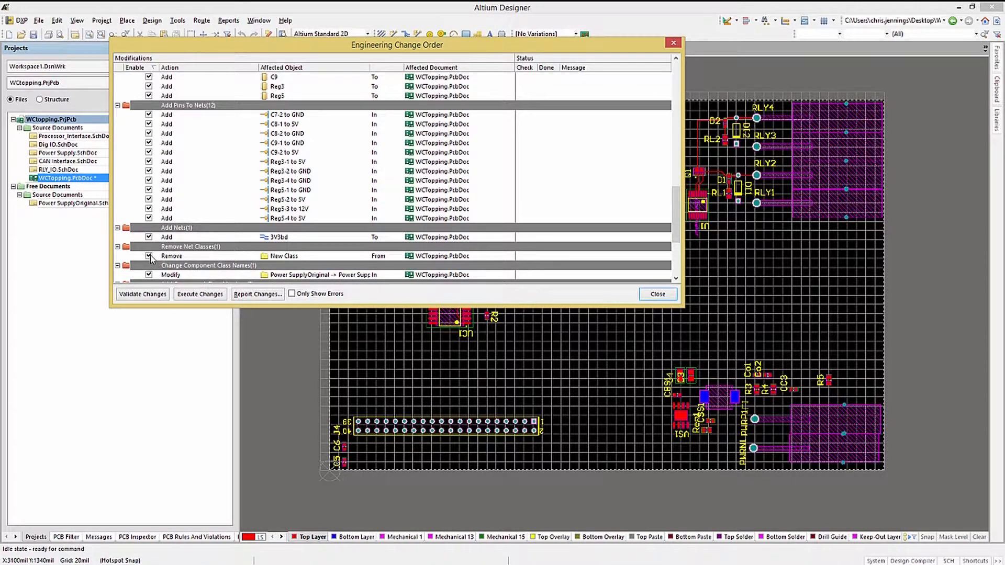
{"action": "left_click", "coordinate": [149, 255]}
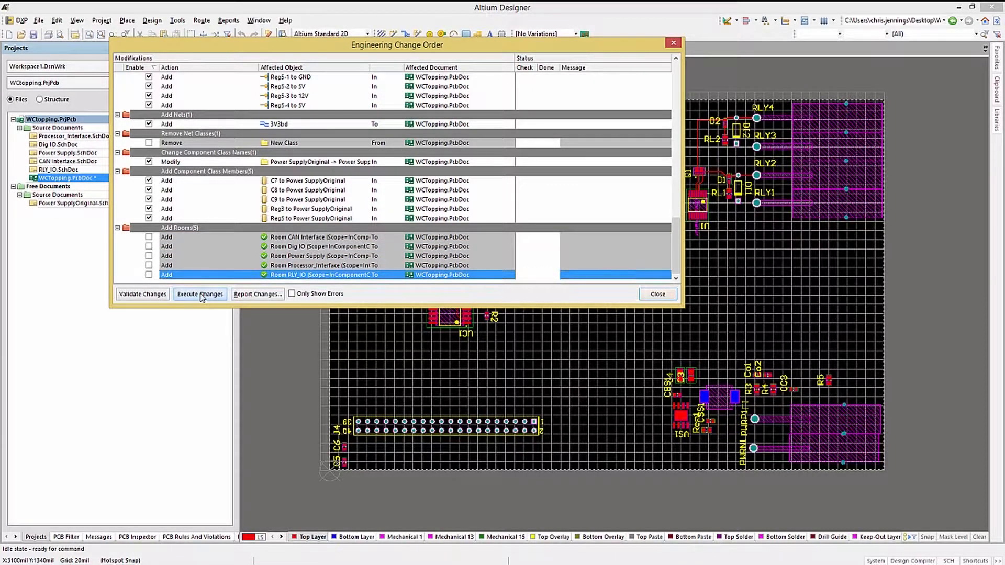
Execute the change order with Only Show Errors ticked, placing Reg5, Reg3 and C7–C9 on the board.
{"action": "left_click", "coordinate": [199, 293]}
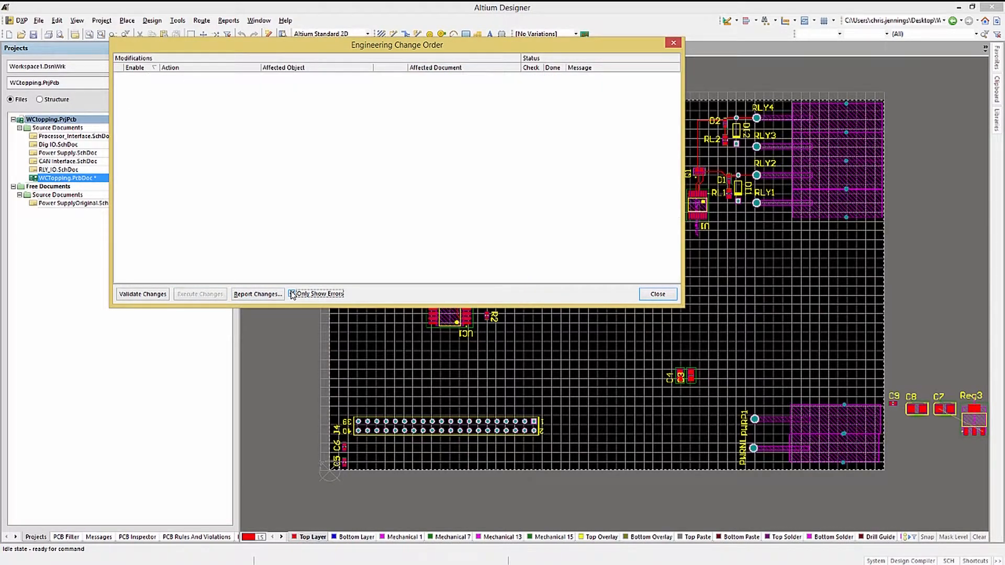
{"action": "left_click", "coordinate": [292, 293]}
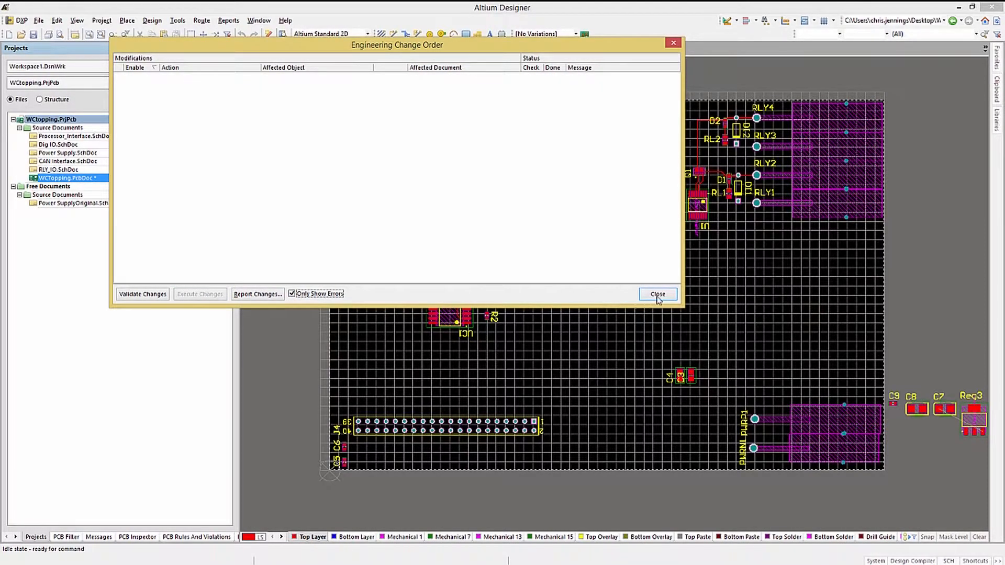
{"action": "left_click", "coordinate": [657, 293]}
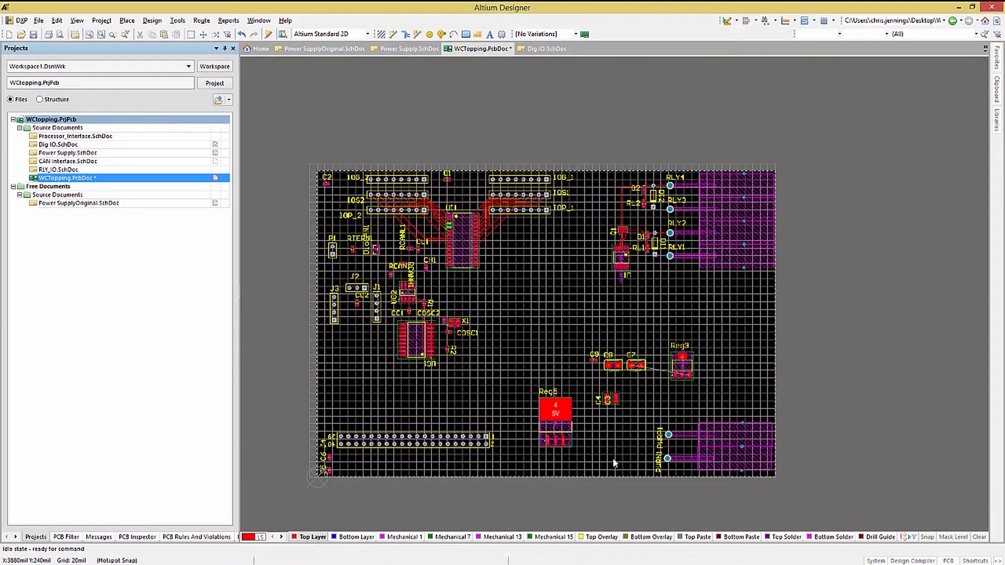
{"action": "left_click", "coordinate": [555, 416]}
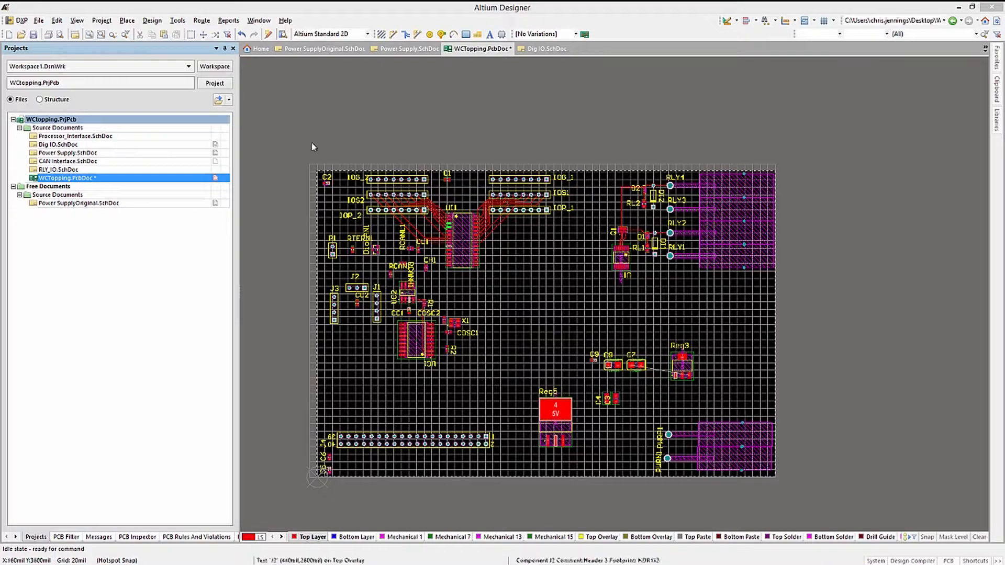
Use Project » Component Links to add pairs matched by designator until links are up to date.
{"action": "left_click", "coordinate": [102, 20]}
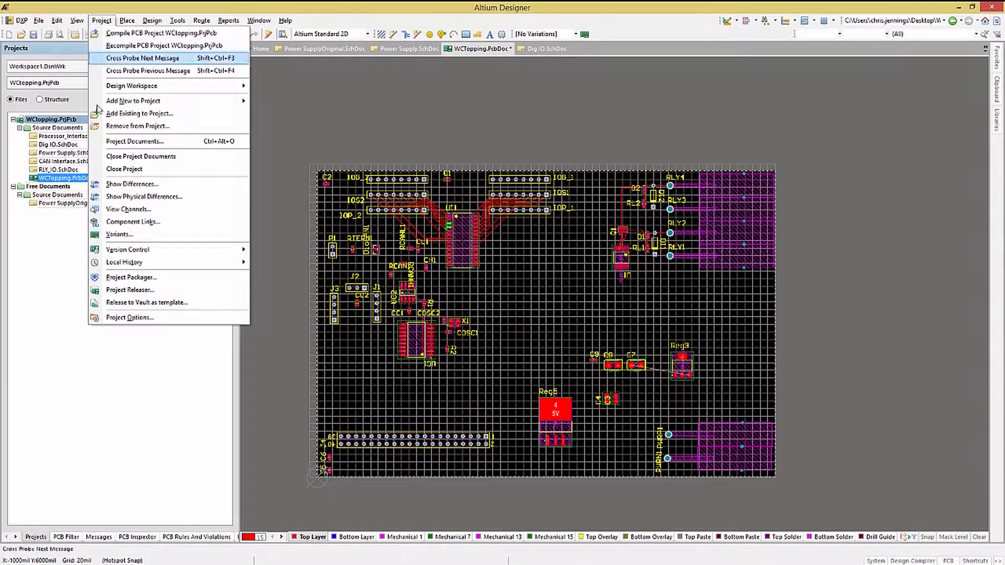
{"action": "mouse_move", "coordinate": [132, 221]}
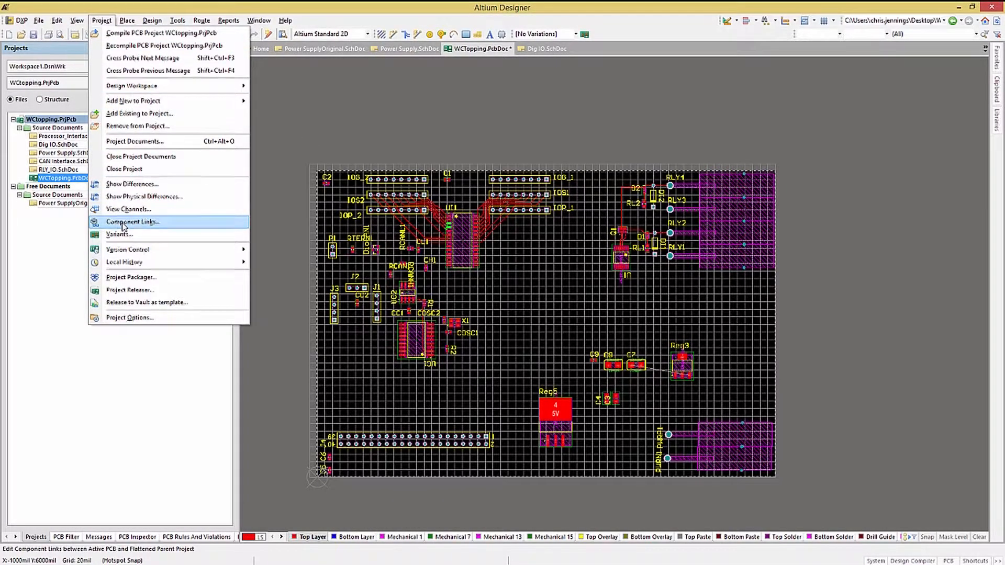
{"action": "left_click", "coordinate": [132, 222]}
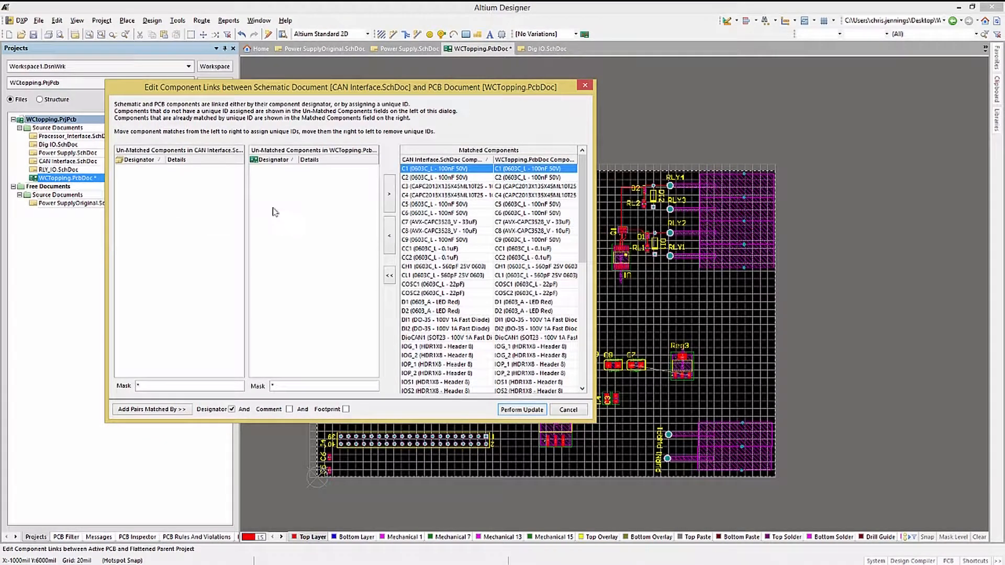
{"action": "mouse_move", "coordinate": [278, 213]}
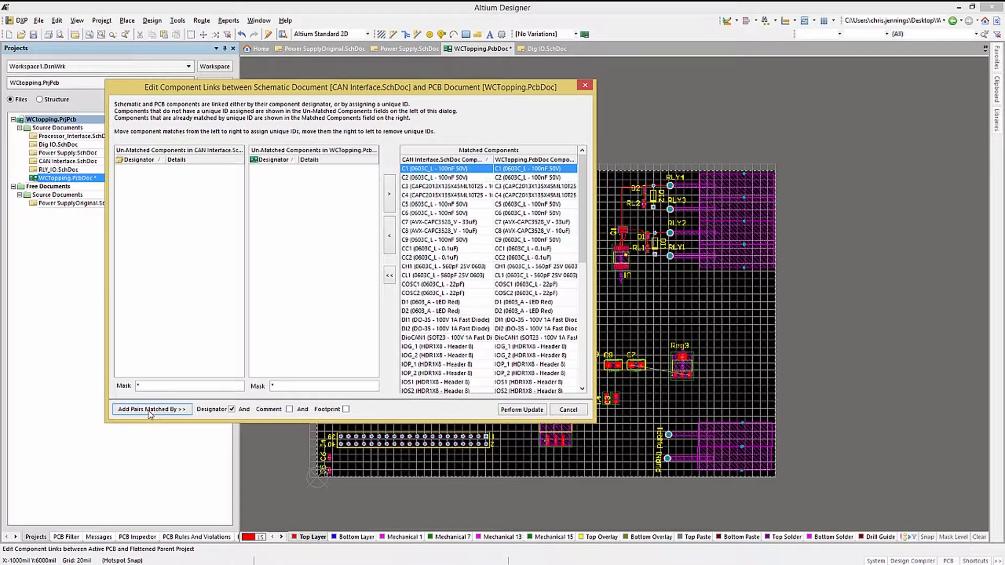
{"action": "left_click", "coordinate": [521, 409]}
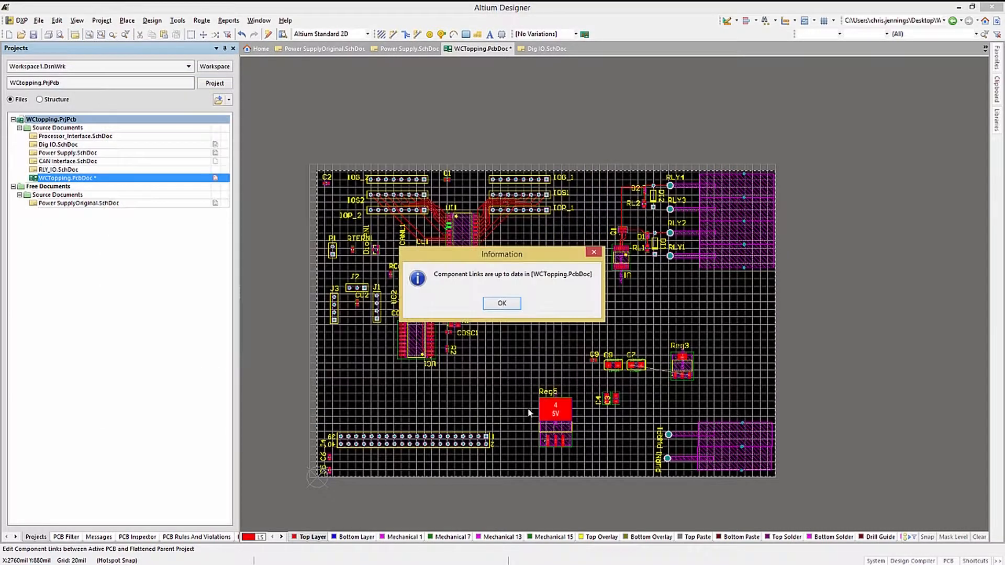
{"action": "left_click", "coordinate": [501, 304]}
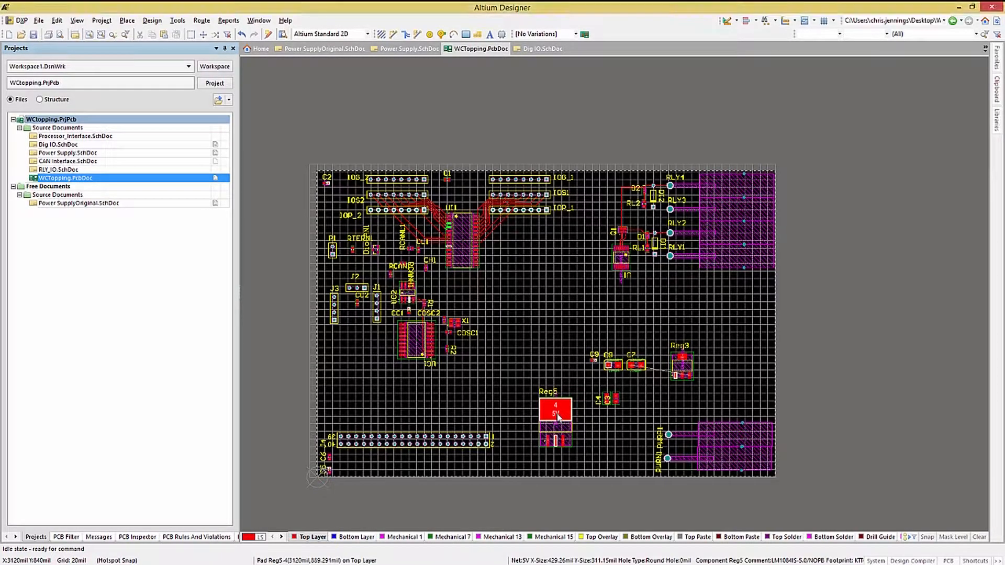
Move Reg5 up, stack C3 and C4 beneath it, and save the WCTopping PCB.
{"action": "left_click_drag", "start_coordinate": [554, 412], "coordinate": [573, 439]}
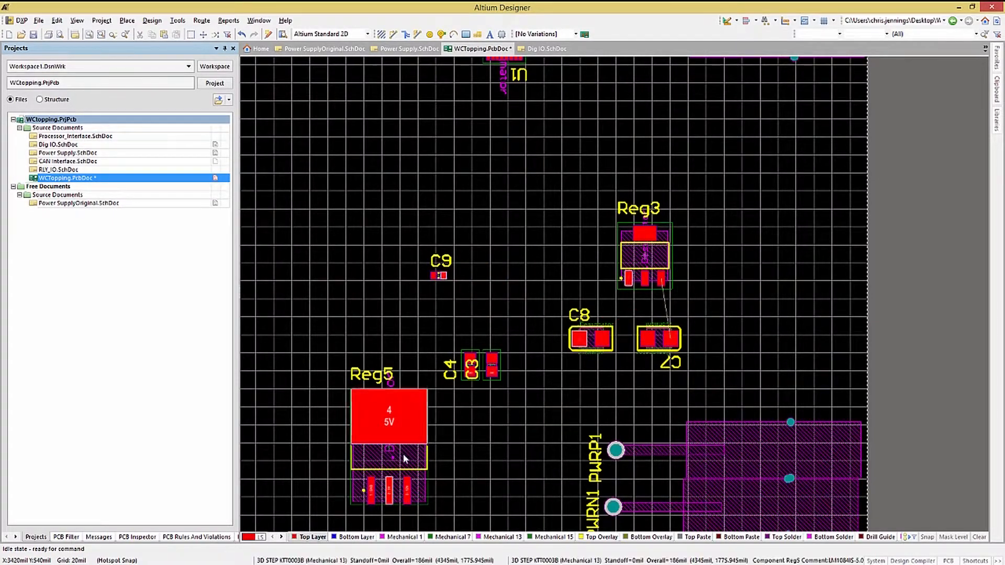
{"action": "left_click_drag", "start_coordinate": [390, 416], "coordinate": [384, 320]}
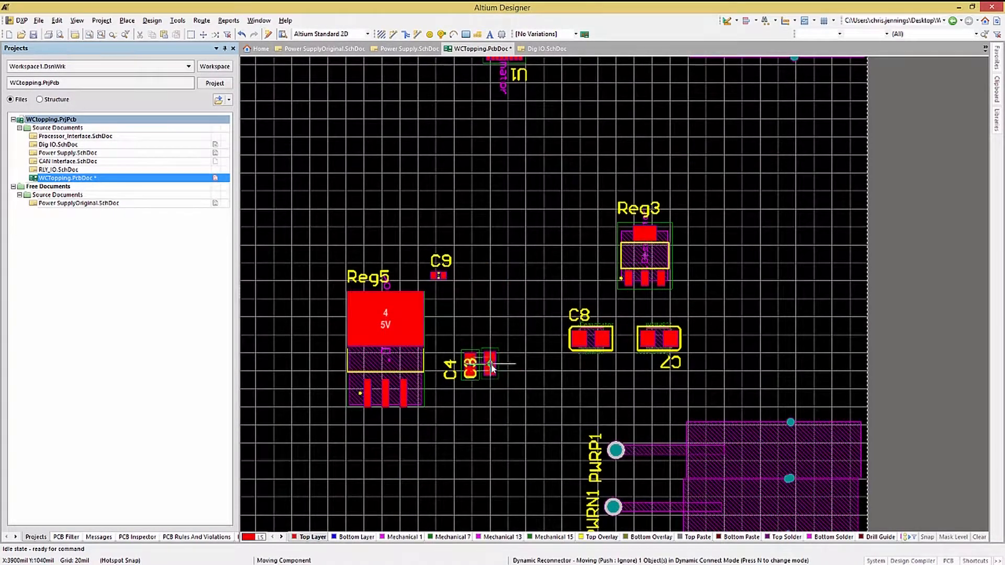
{"action": "left_click_drag", "start_coordinate": [486, 365], "coordinate": [401, 471]}
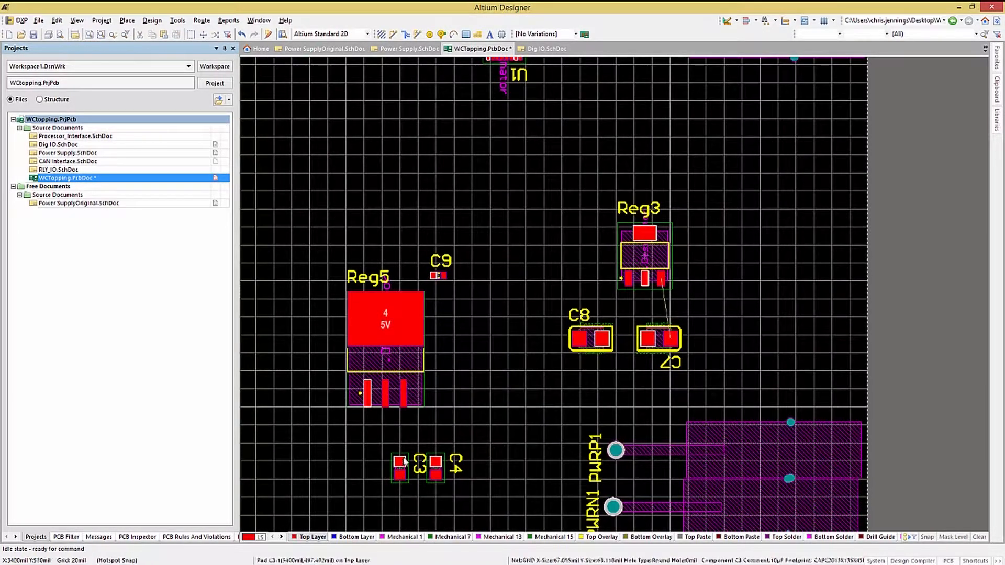
{"action": "left_click_drag", "start_coordinate": [398, 468], "coordinate": [390, 458]}
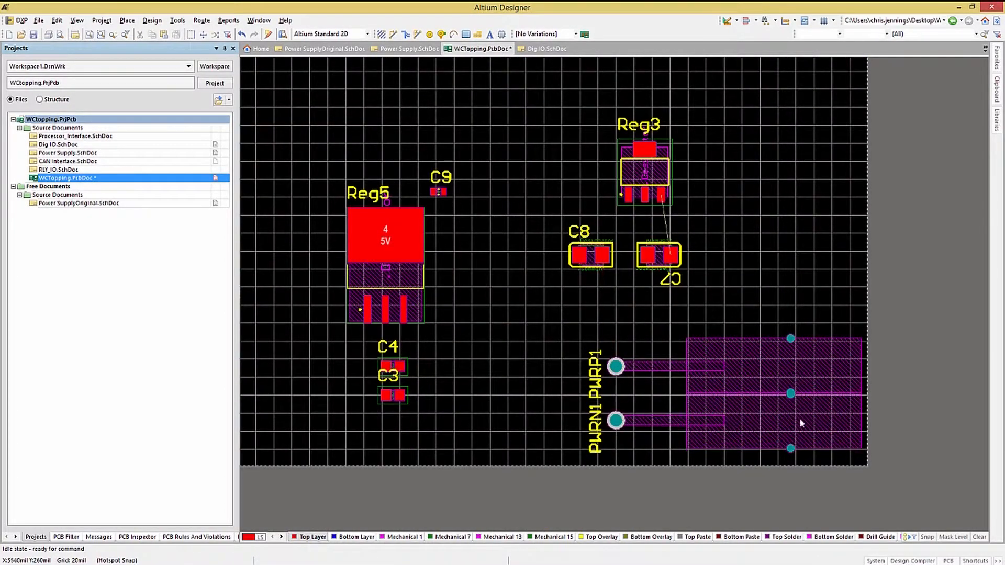
{"action": "left_click", "coordinate": [32, 33]}
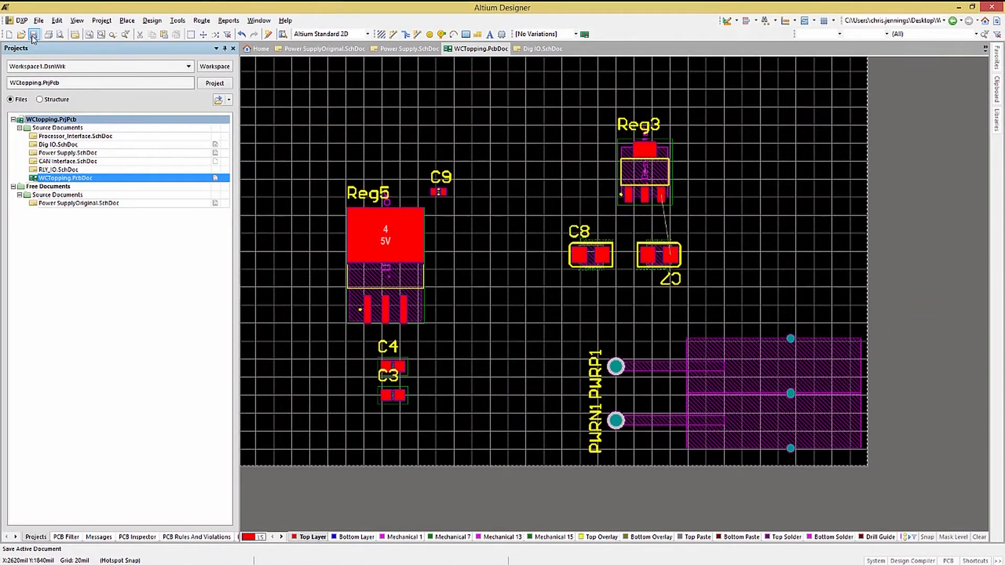